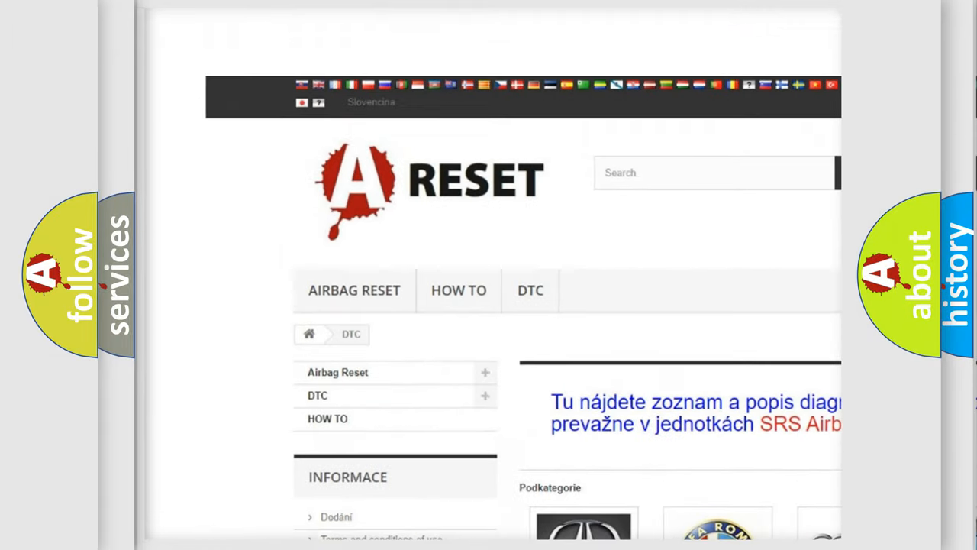
- Scroll through the Fiat DTC code list to the B1 codes such as B110A-15
{"action": "scroll", "scroll_direction": "down", "scroll_amount": 3}
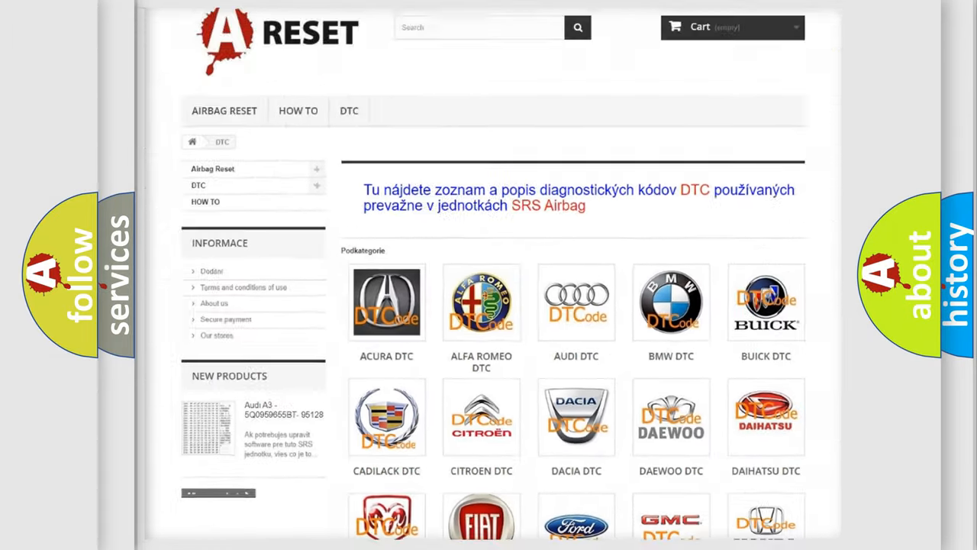
{"action": "scroll", "scroll_direction": "down", "scroll_amount": 3}
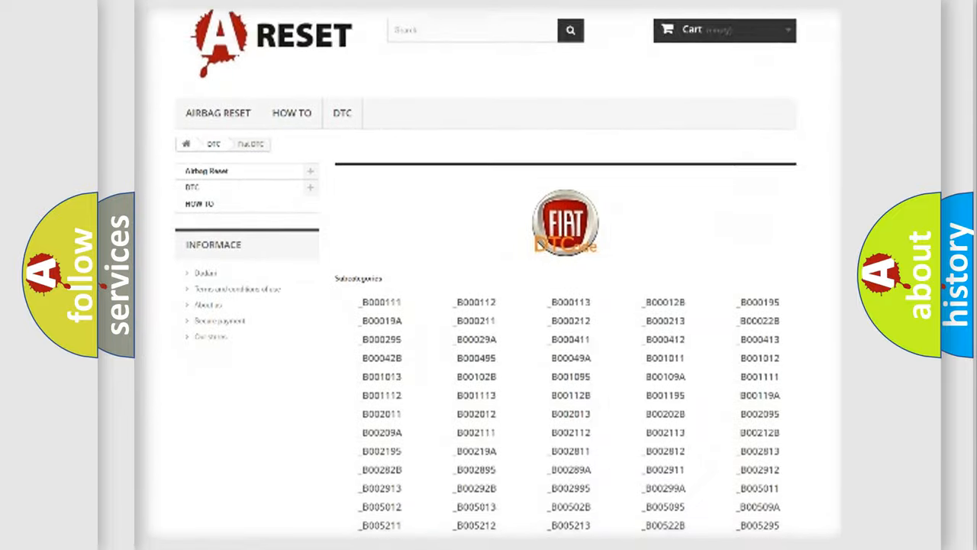
{"action": "scroll", "scroll_direction": "down", "scroll_amount": 3}
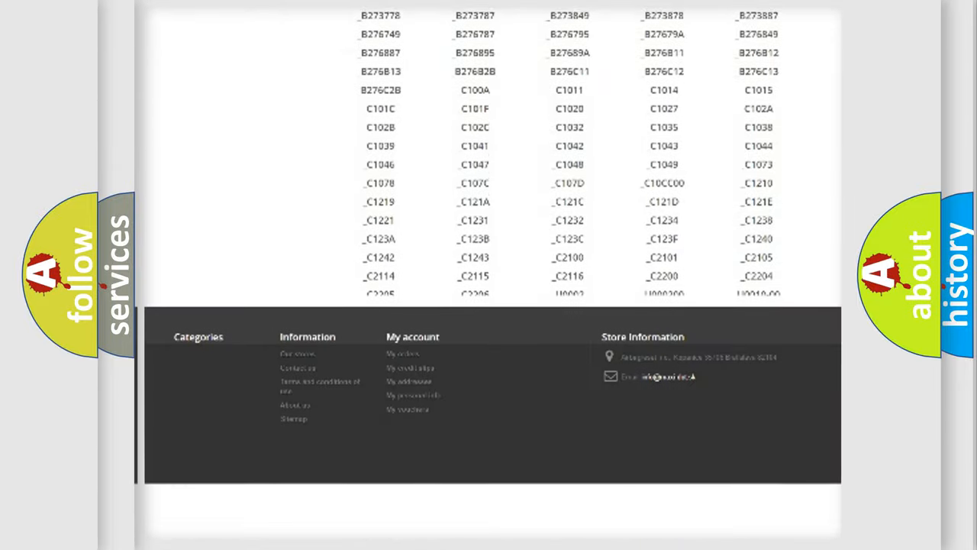
{"action": "scroll", "scroll_direction": "down", "scroll_amount": 3}
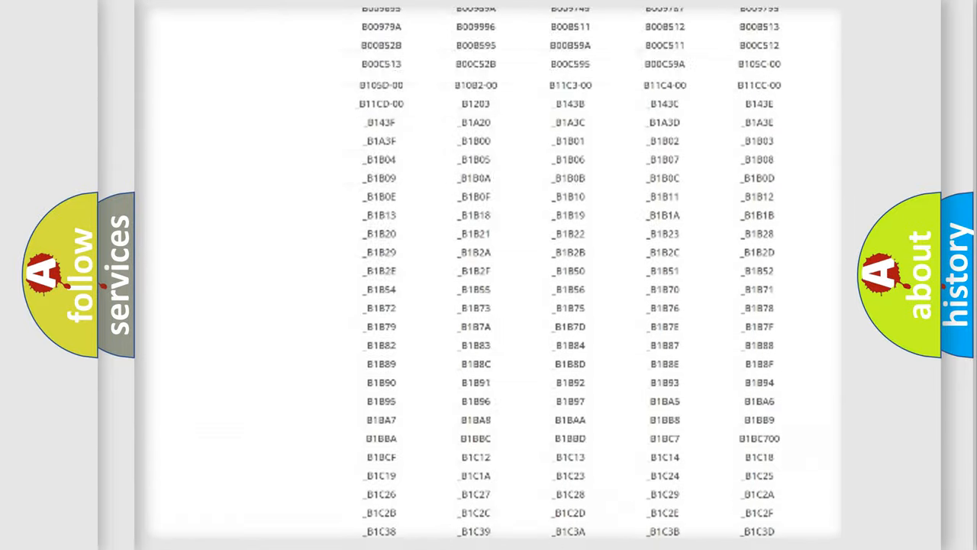
{"action": "scroll", "scroll_direction": "up", "scroll_amount": 3}
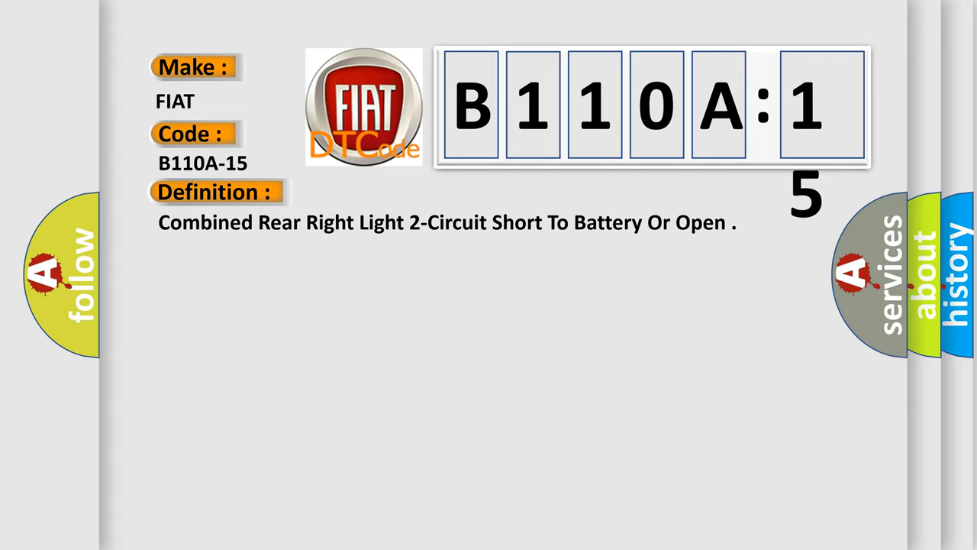
- Advance the B110A-15 slide to show the Right Stop Lamp Driver circuit fault description
{"action": "left_click", "coordinate": [396, 192]}
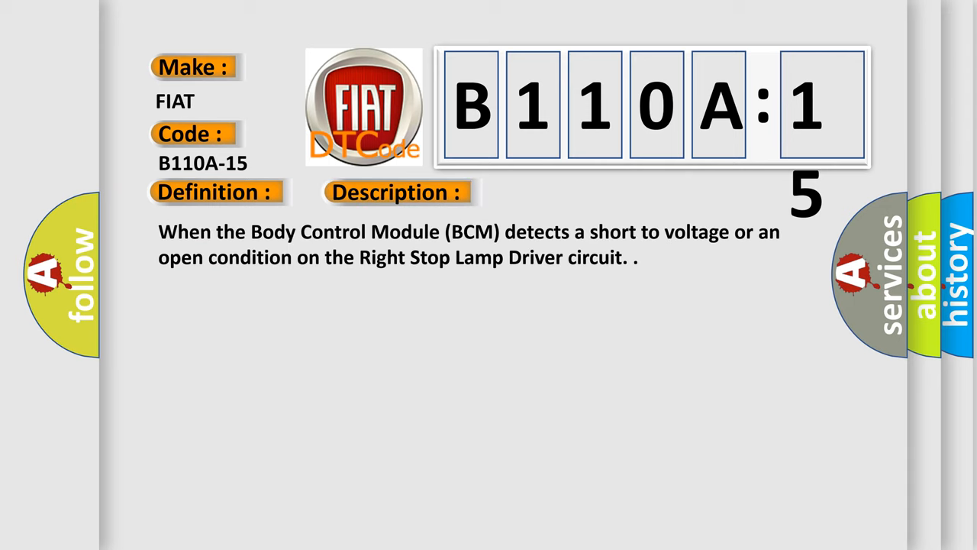